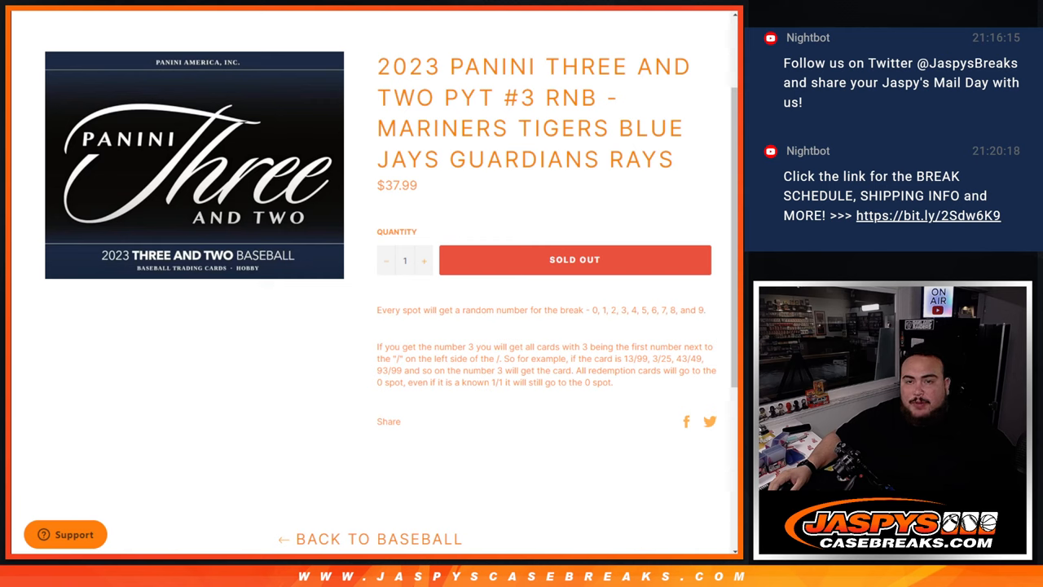
Highlight RNB, the five team names, the $37.99 price and the spot-number rules, then go to RANDOM.ORG.
double_click(571, 98)
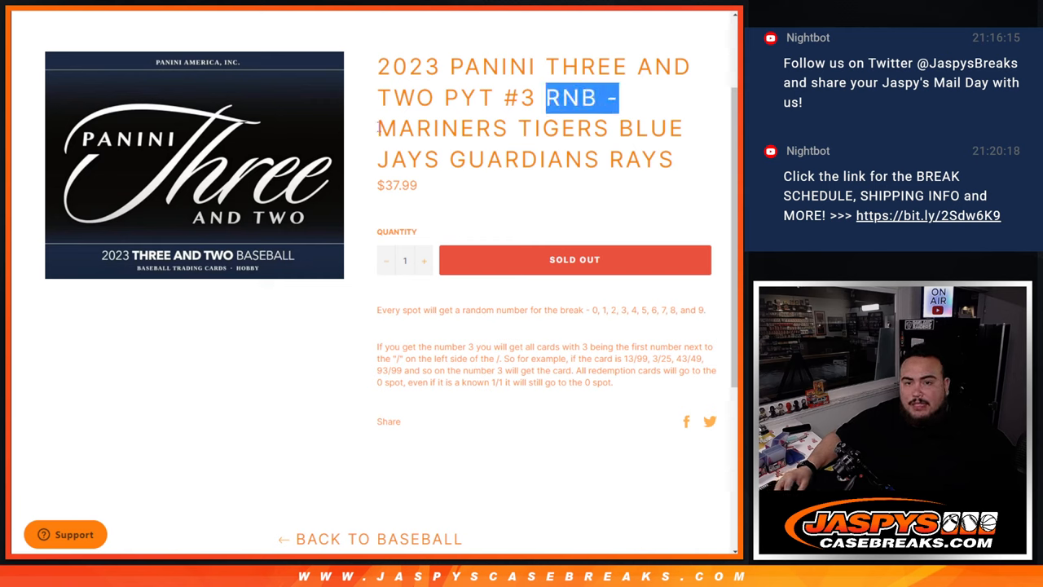
drag(546, 97, 684, 159)
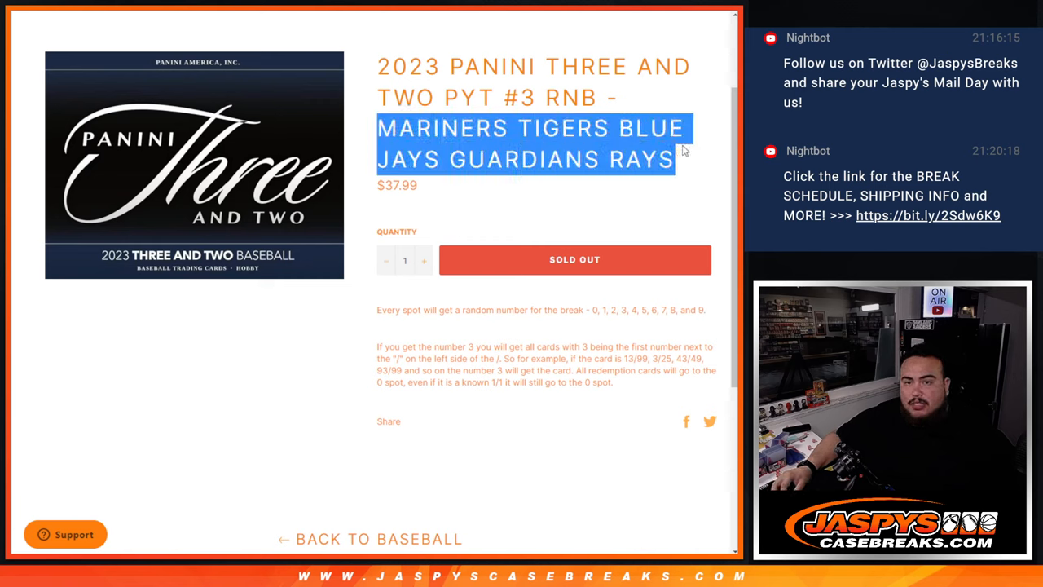
click(404, 201)
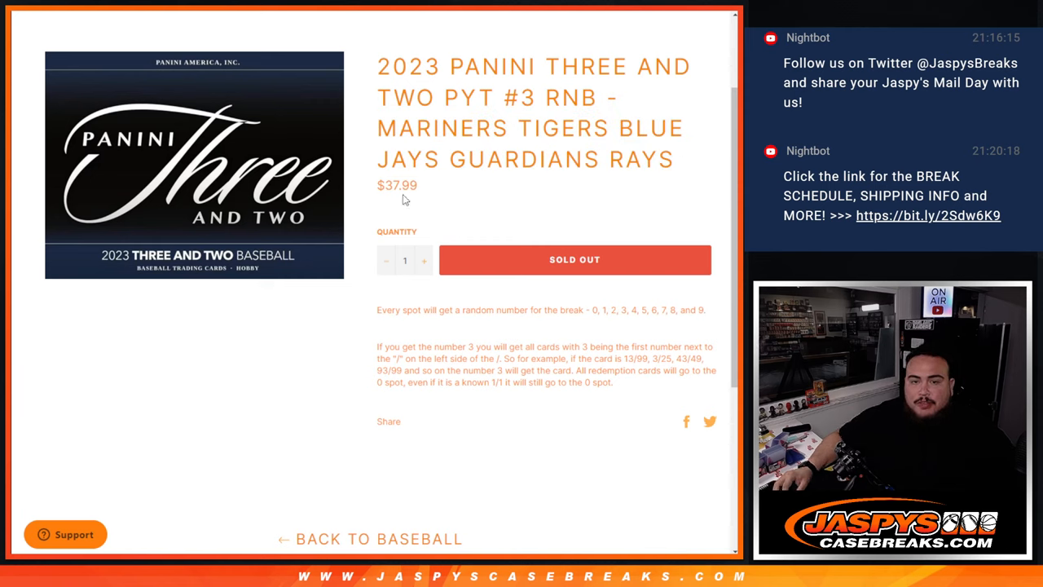
double_click(397, 185)
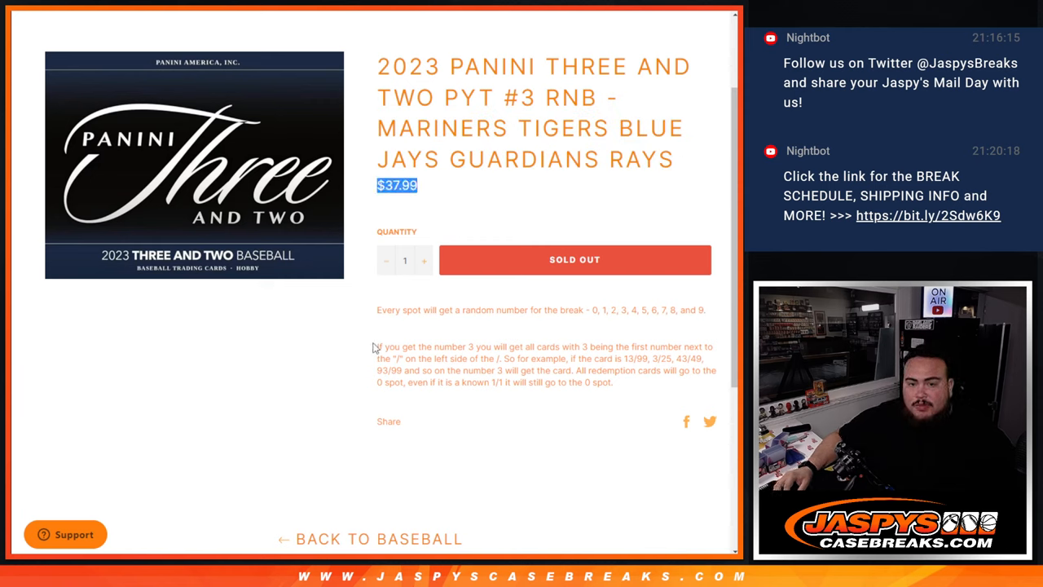
drag(377, 347, 614, 383)
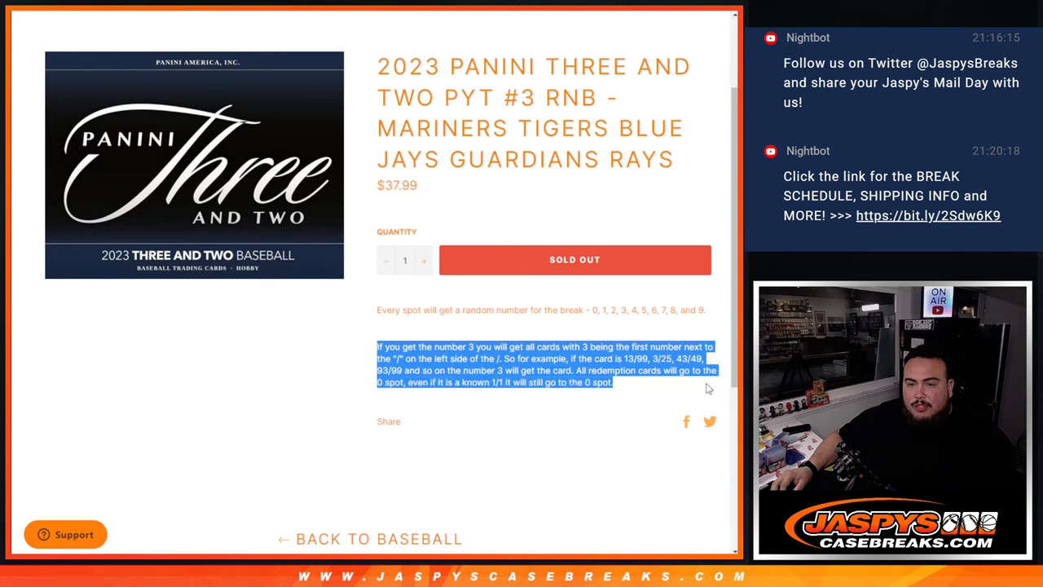
mouse_move(652, 397)
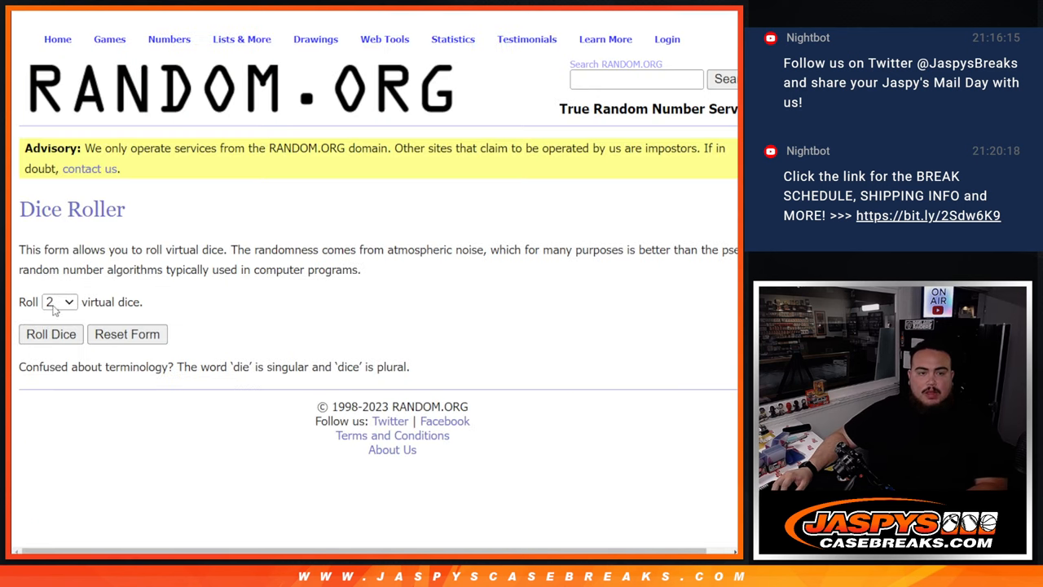
click(51, 335)
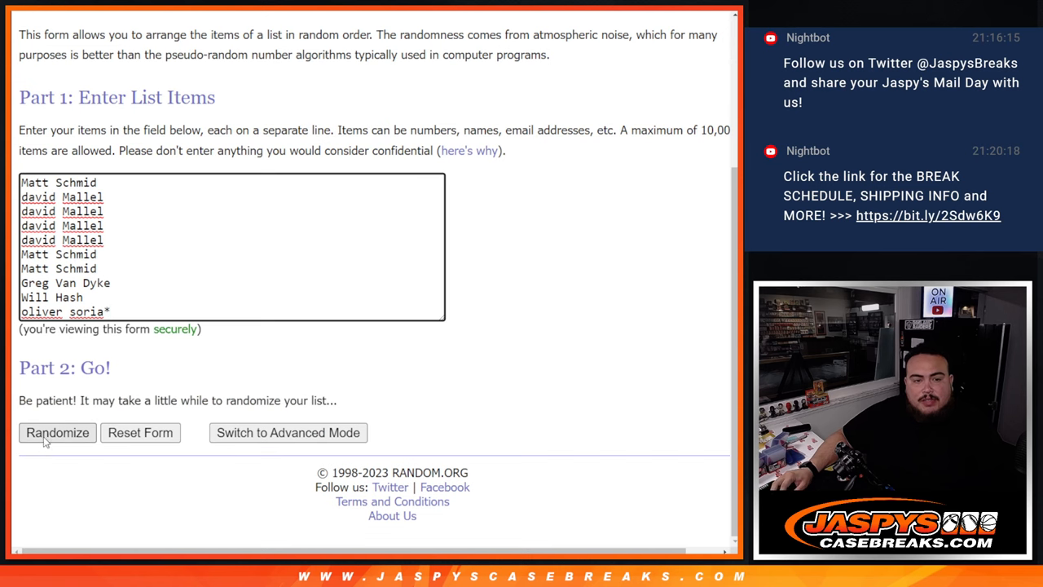
Randomize the ten buyer names in RANDOM.ORG's List Randomizer.
click(57, 432)
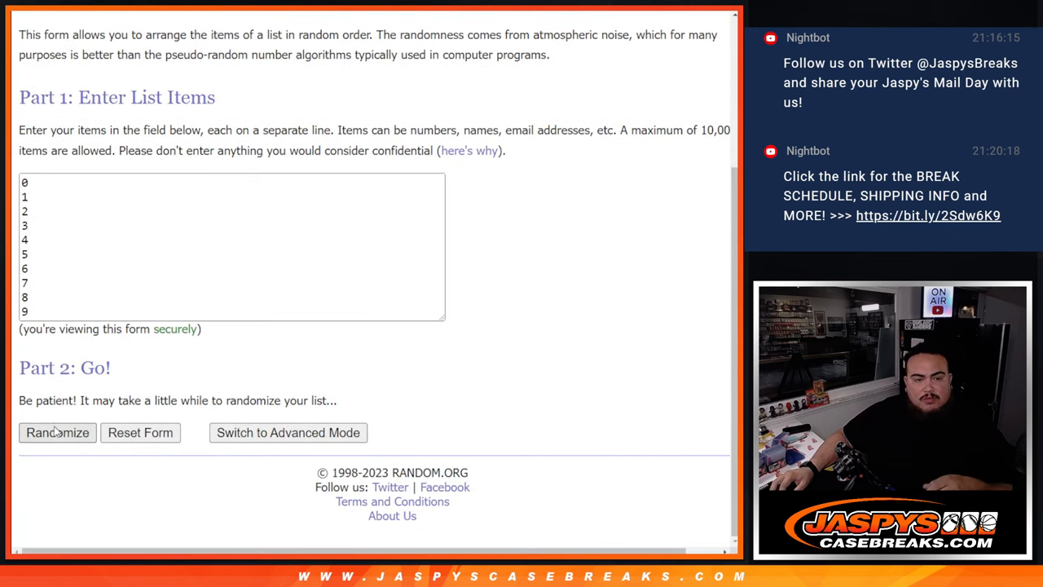
Randomize the numbers 0 through 9 in RANDOM.ORG's List Randomizer.
click(57, 432)
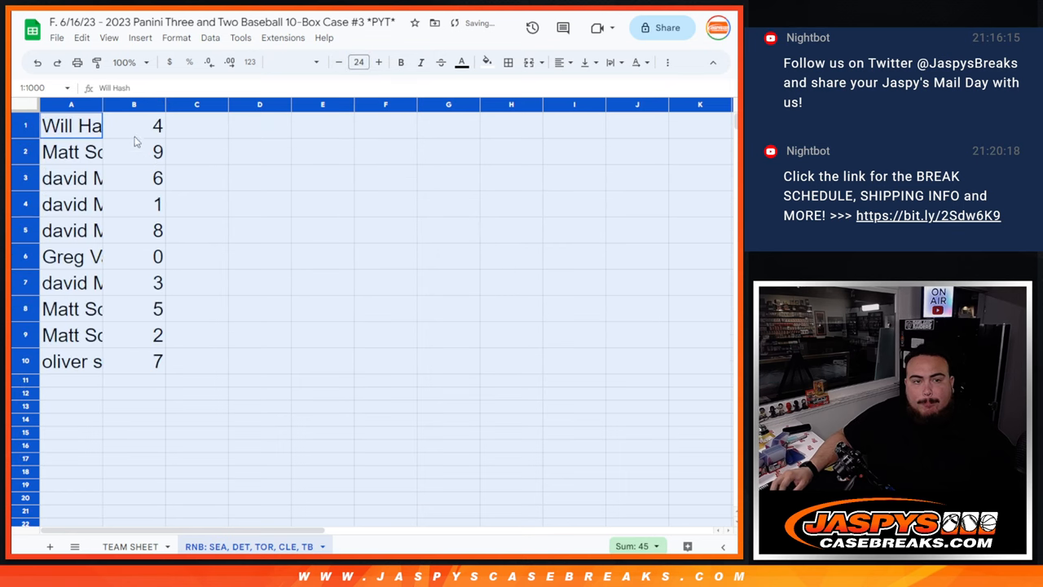
click(81, 125)
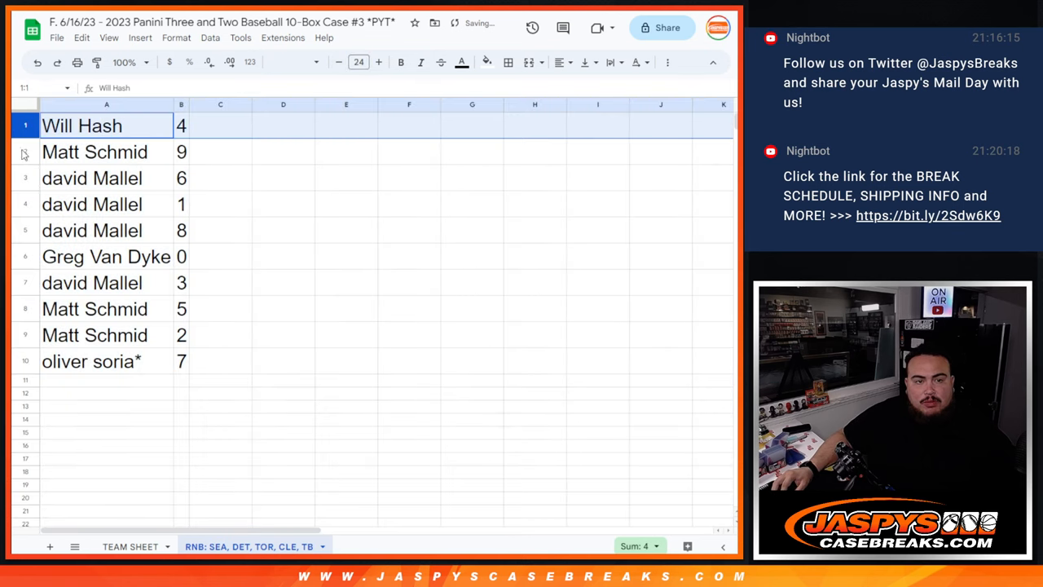
click(92, 204)
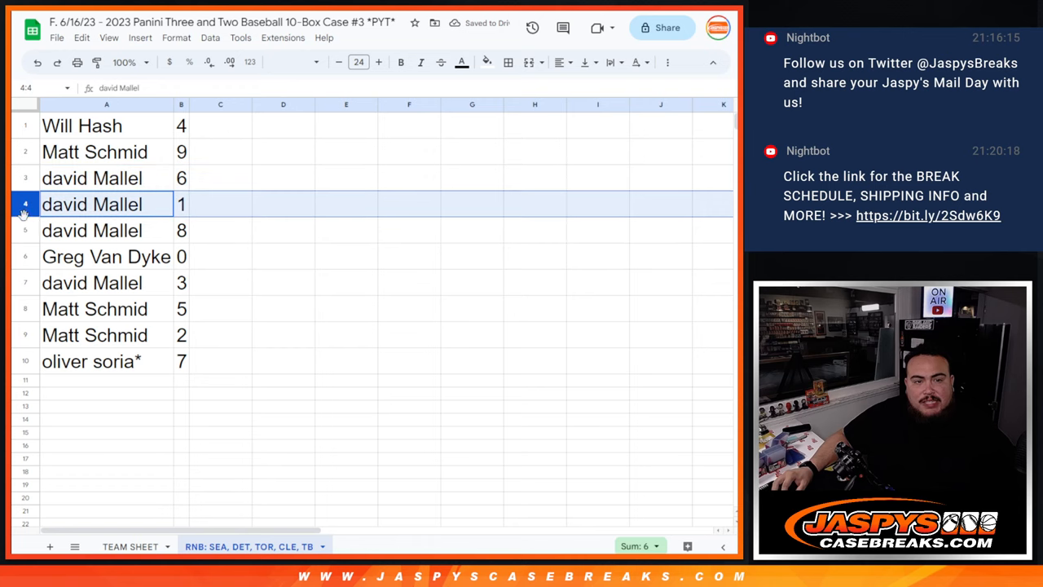
click(106, 283)
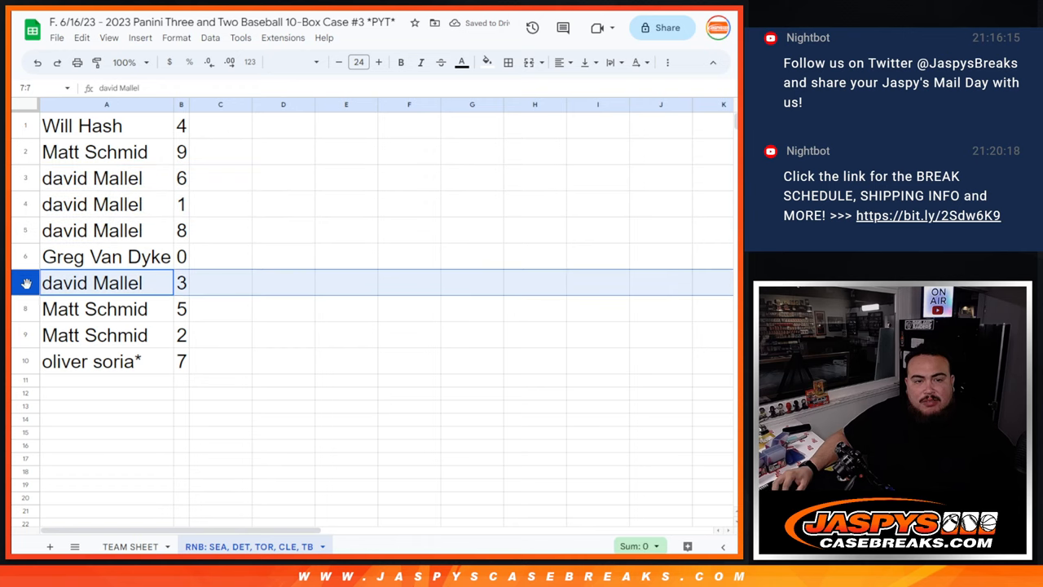
click(95, 335)
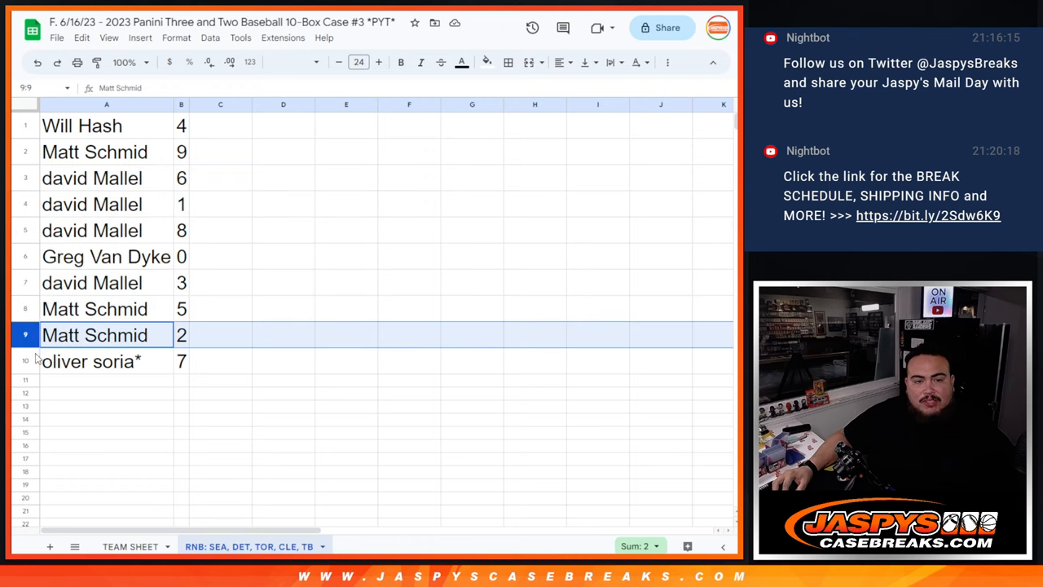
Sort the sheet by column B, spot numbers 0–9, and send it to print.
right_click(180, 105)
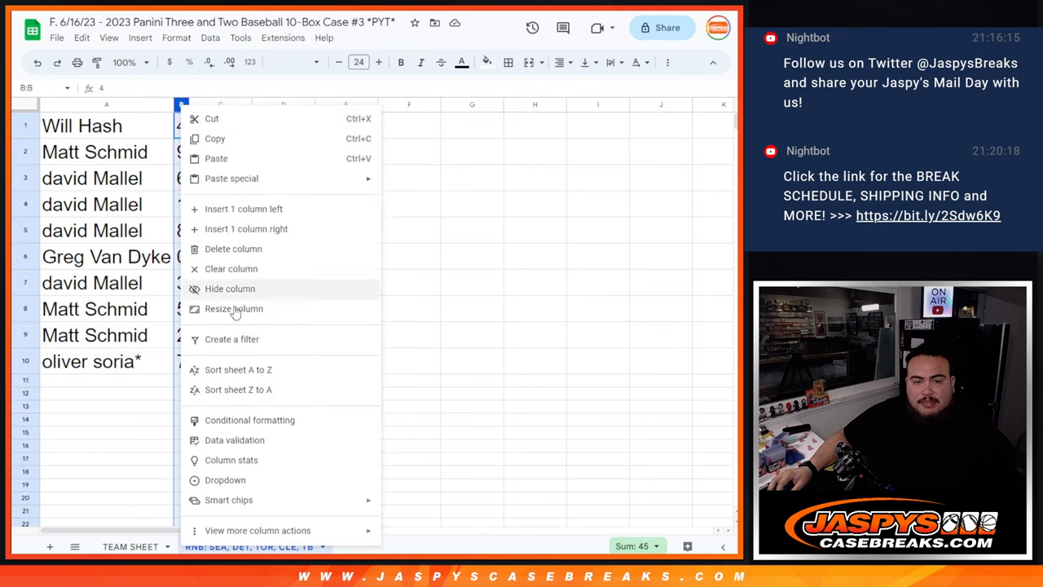
click(238, 370)
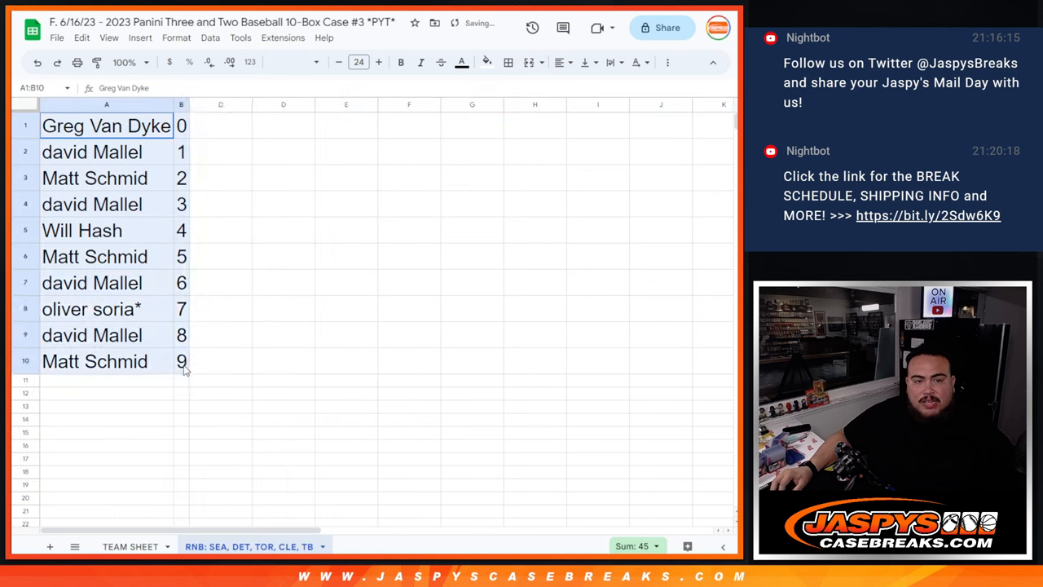
click(560, 62)
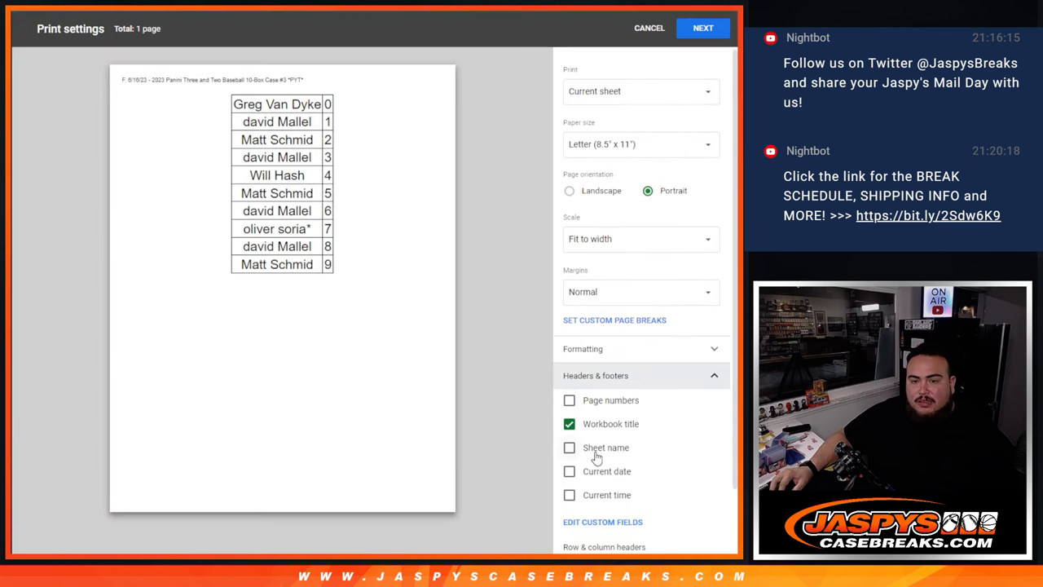
click(703, 28)
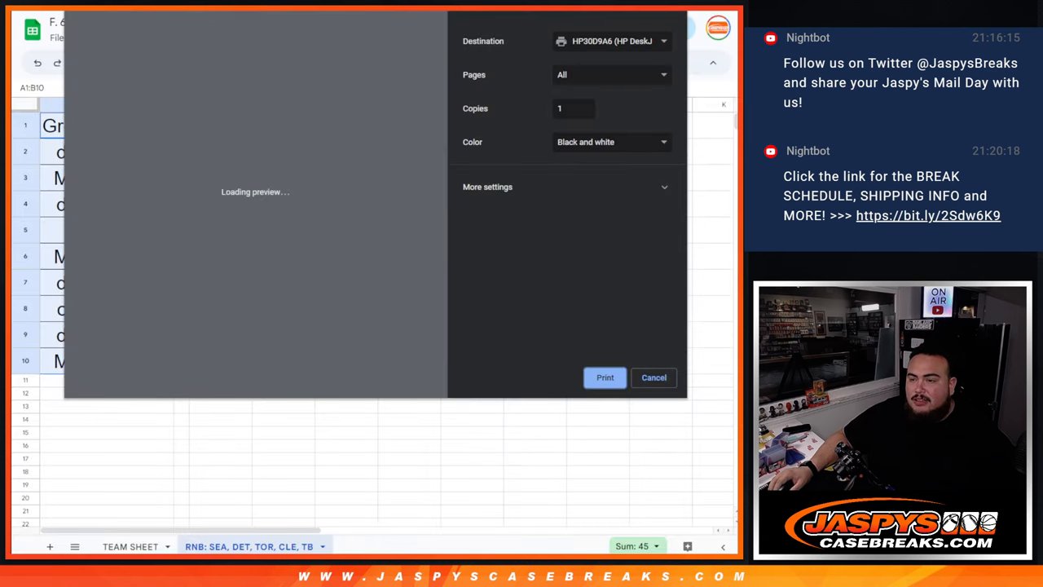